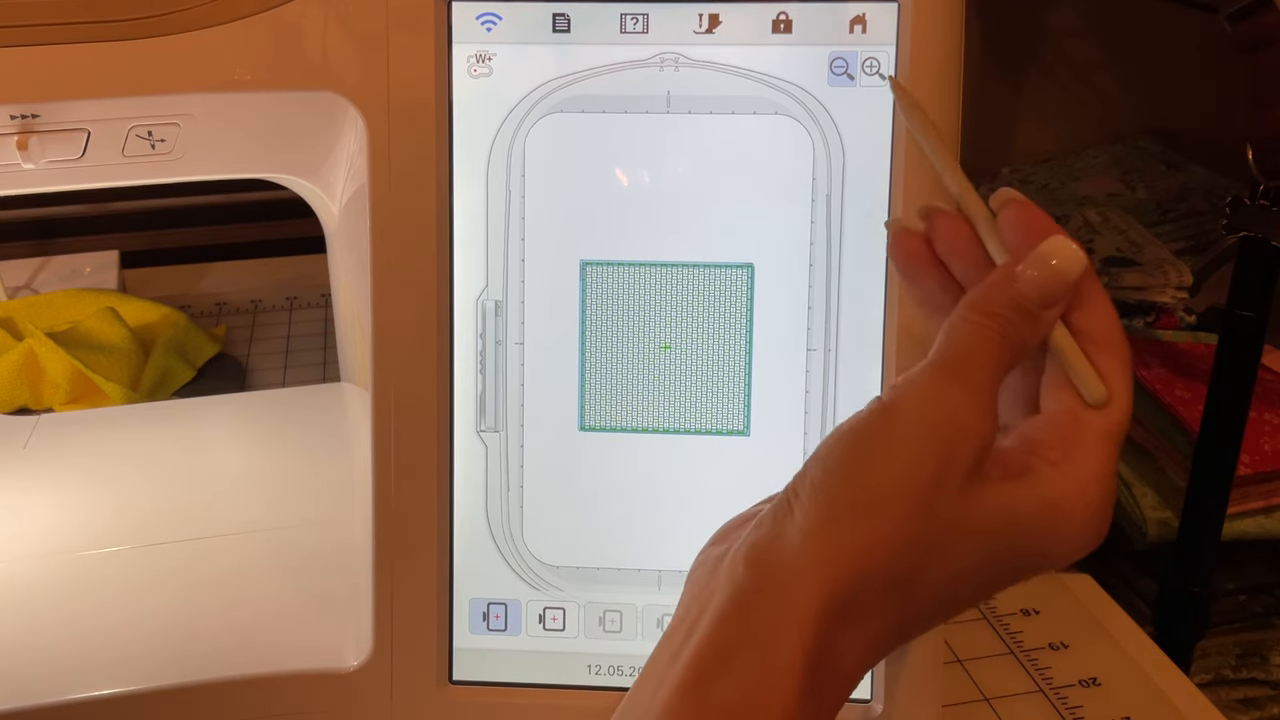
Choose a pastel blue satin stitch for the square's outline in Line Property.
click(872, 68)
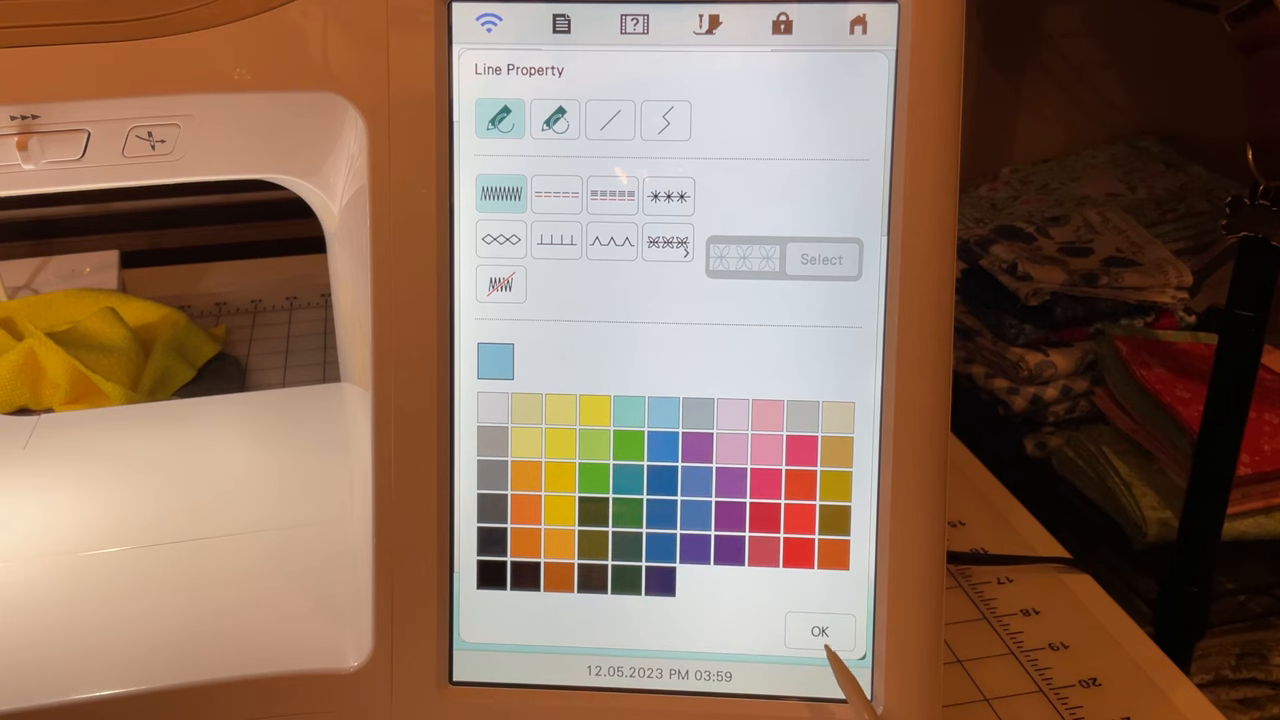
Confirm the satin outline and switch the square's region to a decorative fill type.
click(820, 632)
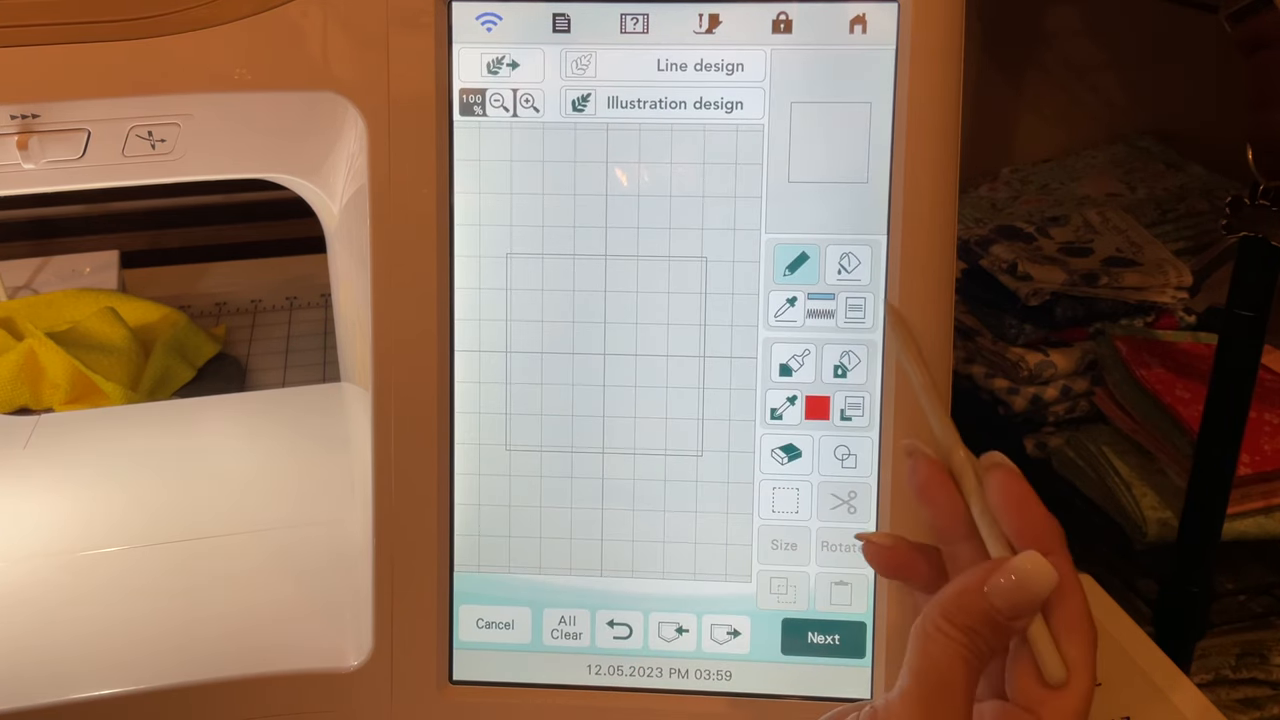
click(848, 264)
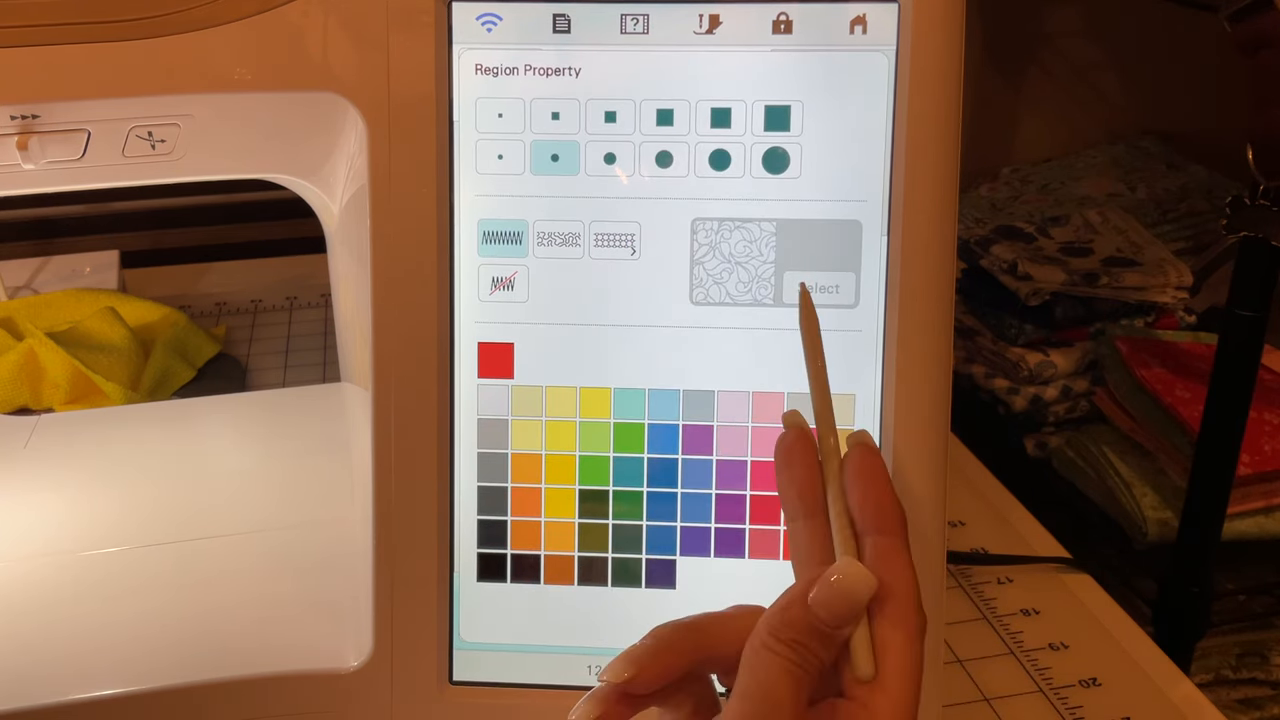
click(616, 240)
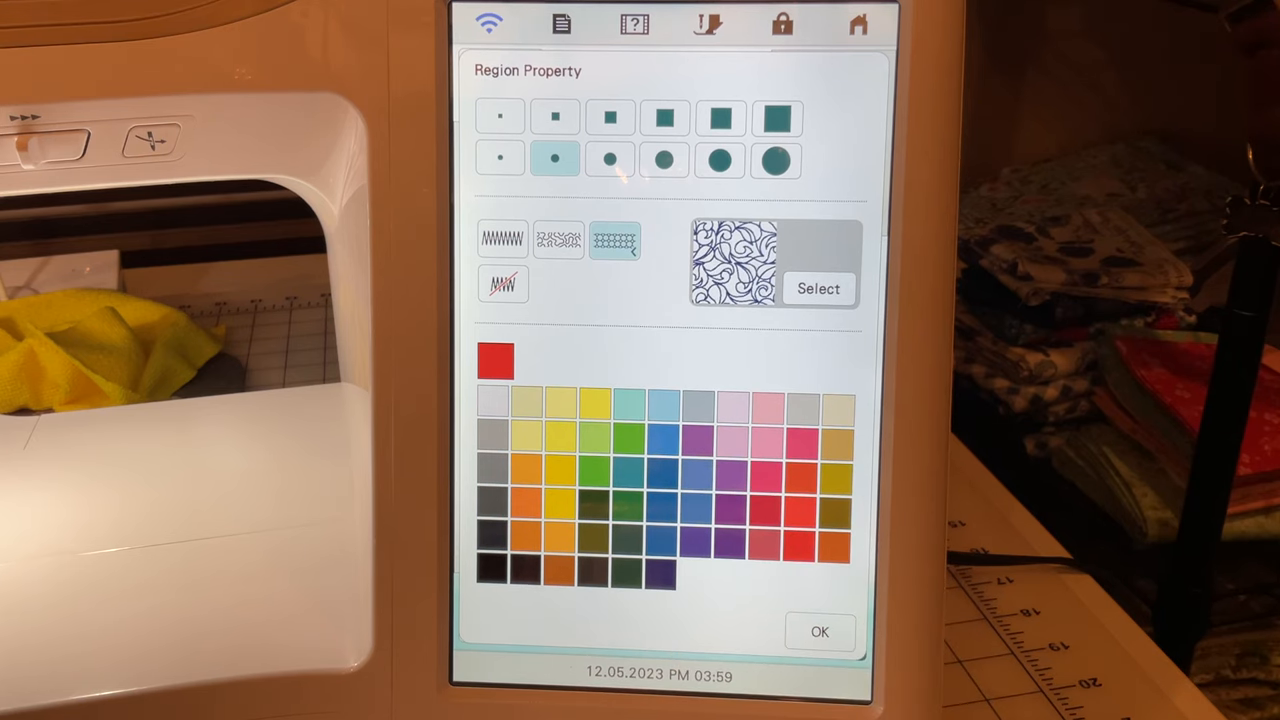
mouse_move(730, 540)
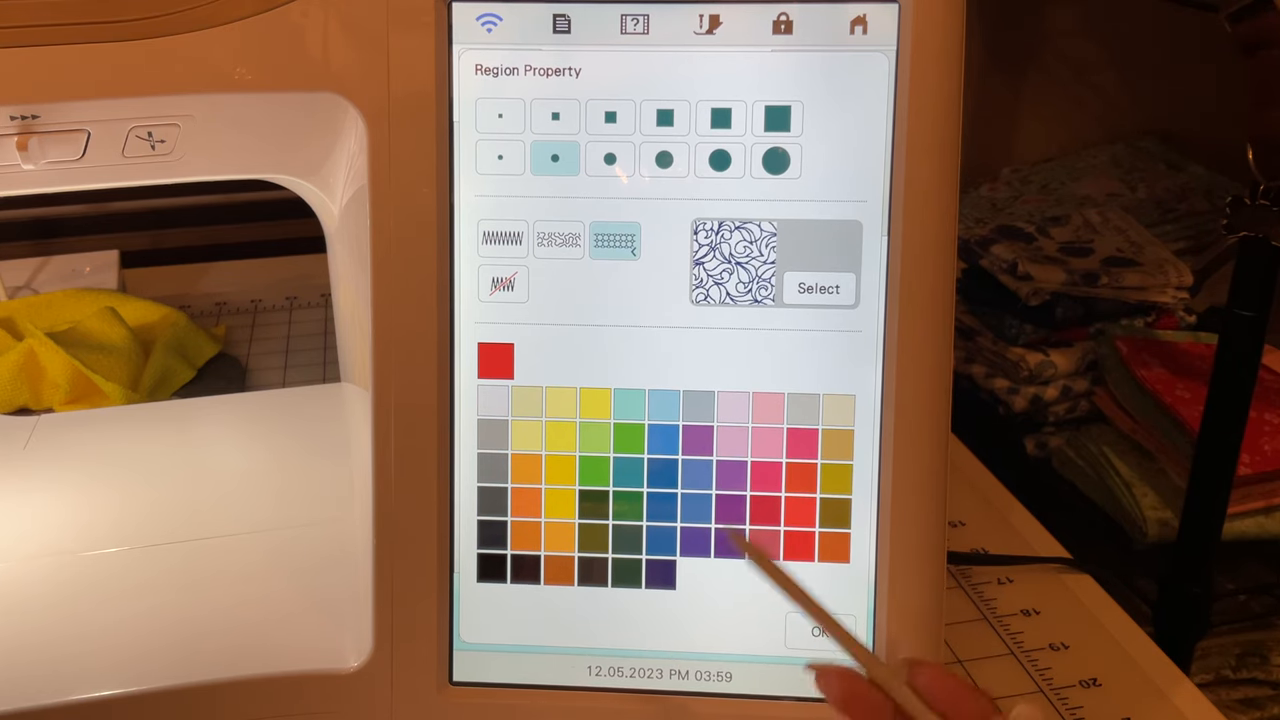
click(818, 288)
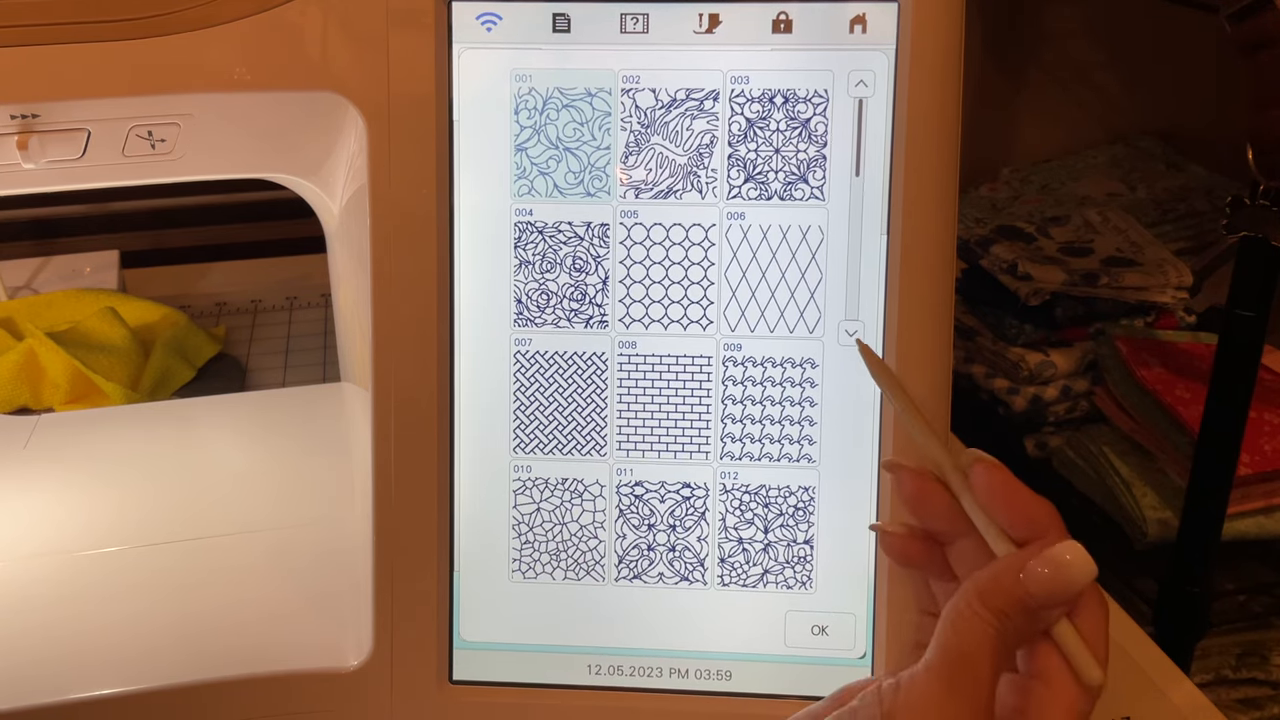
Pick brick pattern 008 in light blue from the gallery and confirm the fill.
click(858, 332)
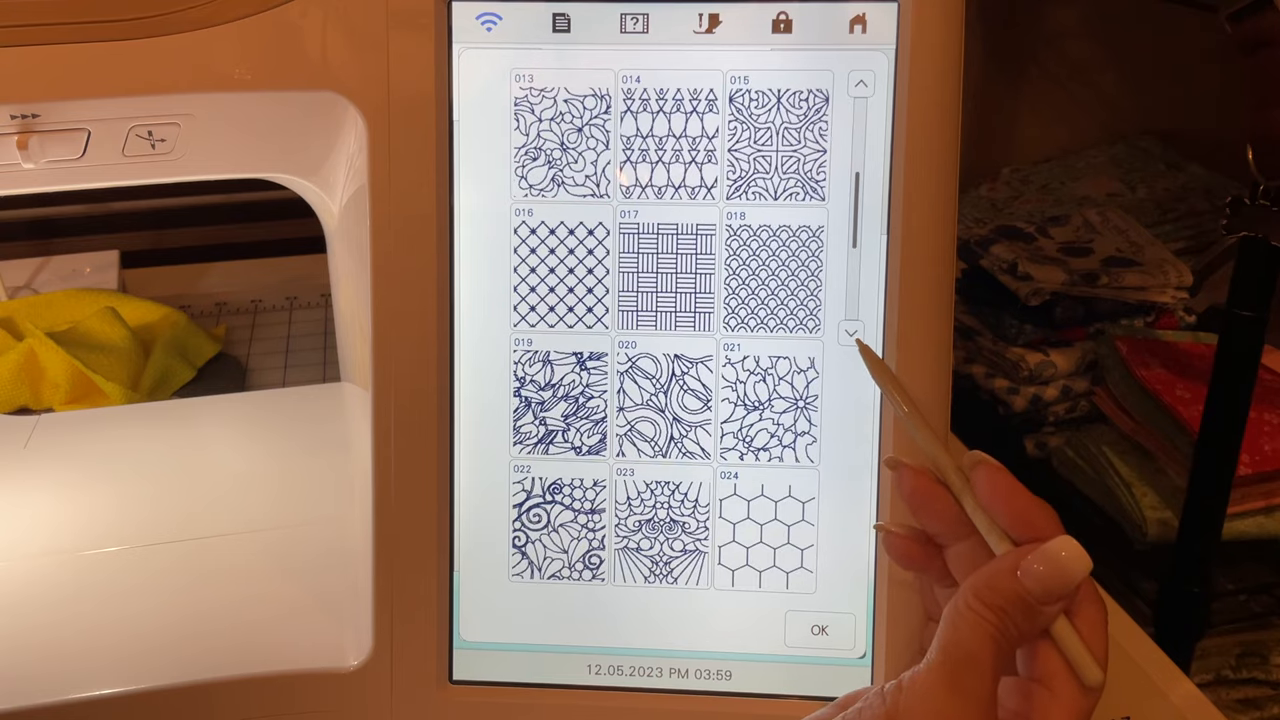
click(852, 332)
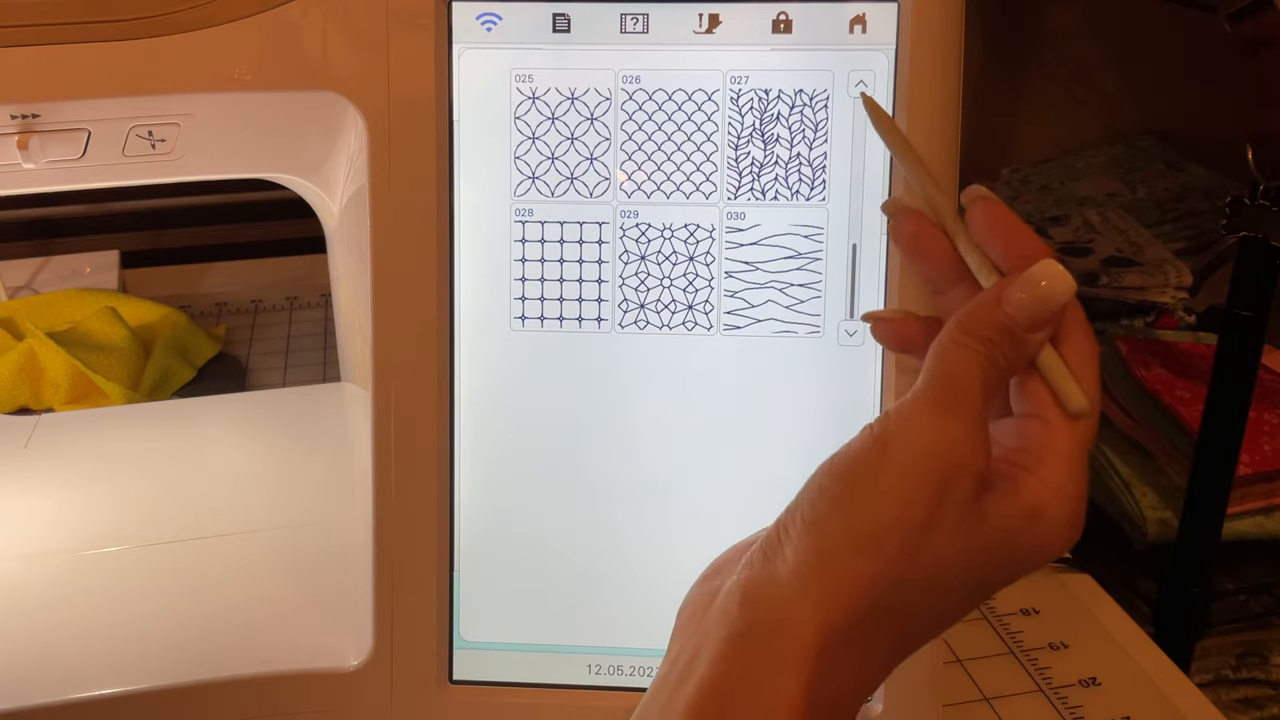
click(860, 84)
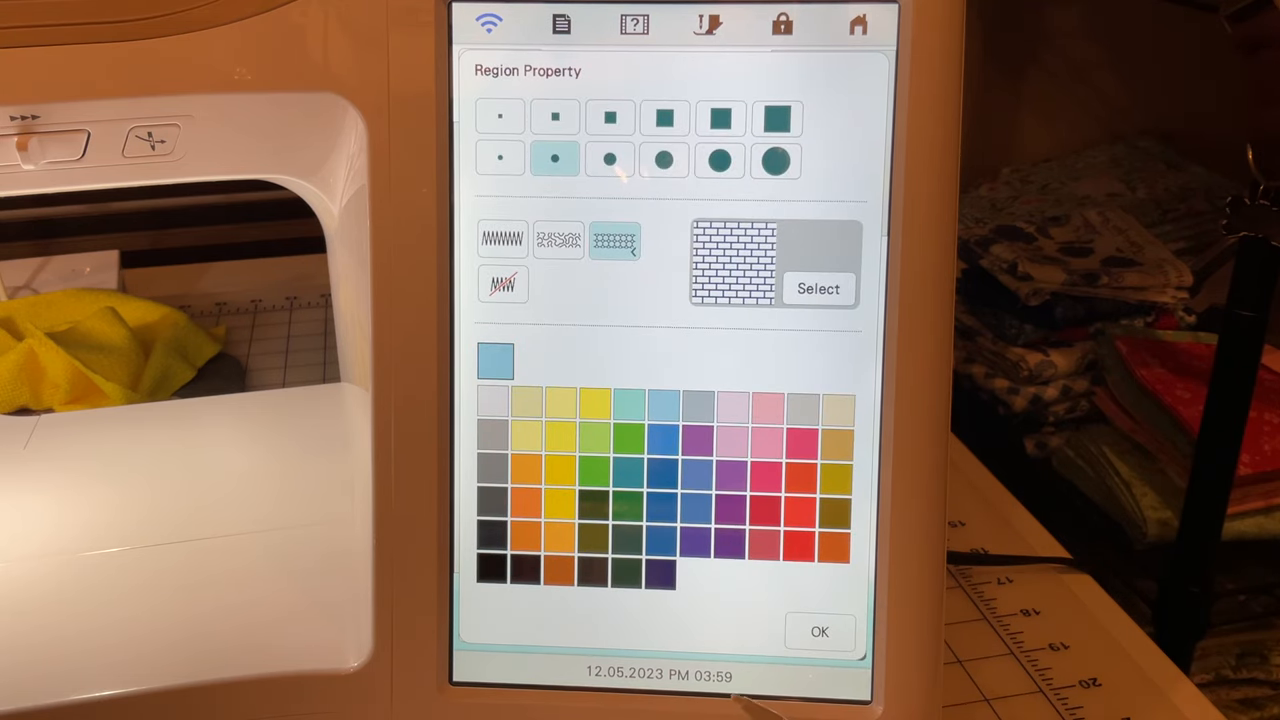
click(820, 632)
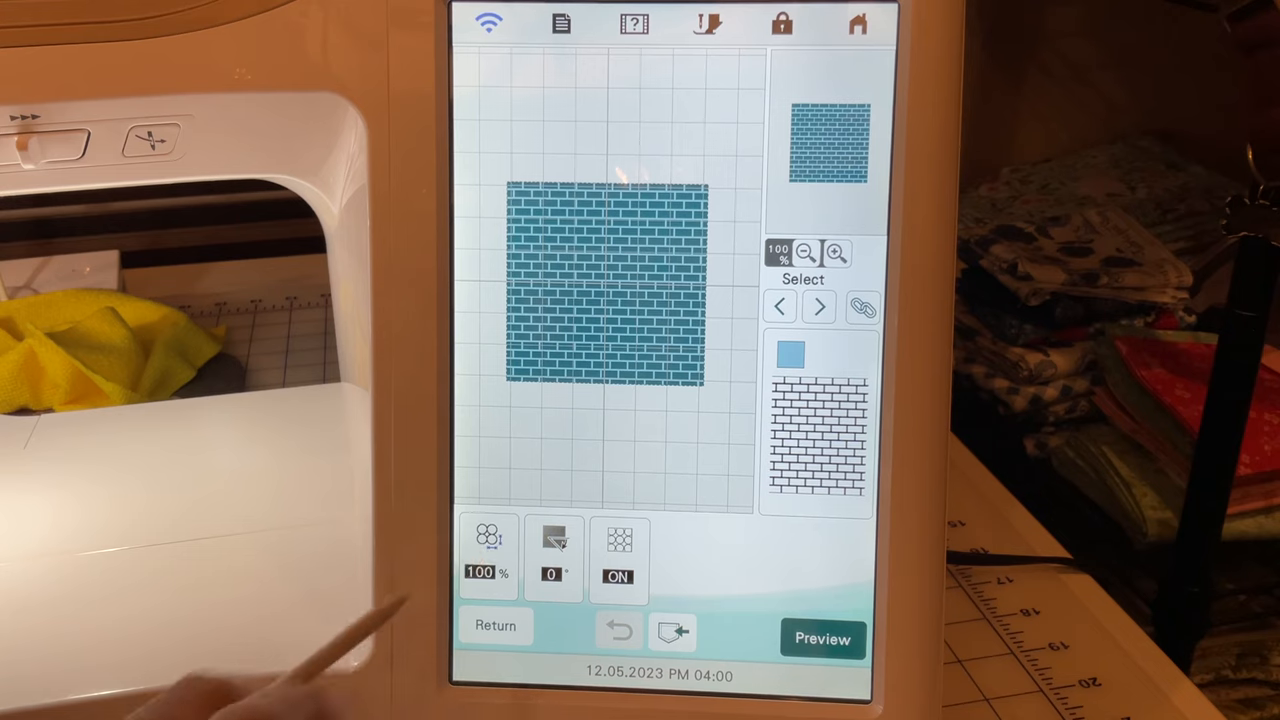
Reduce the brick fill size to 50% and preview the stitched square.
click(488, 536)
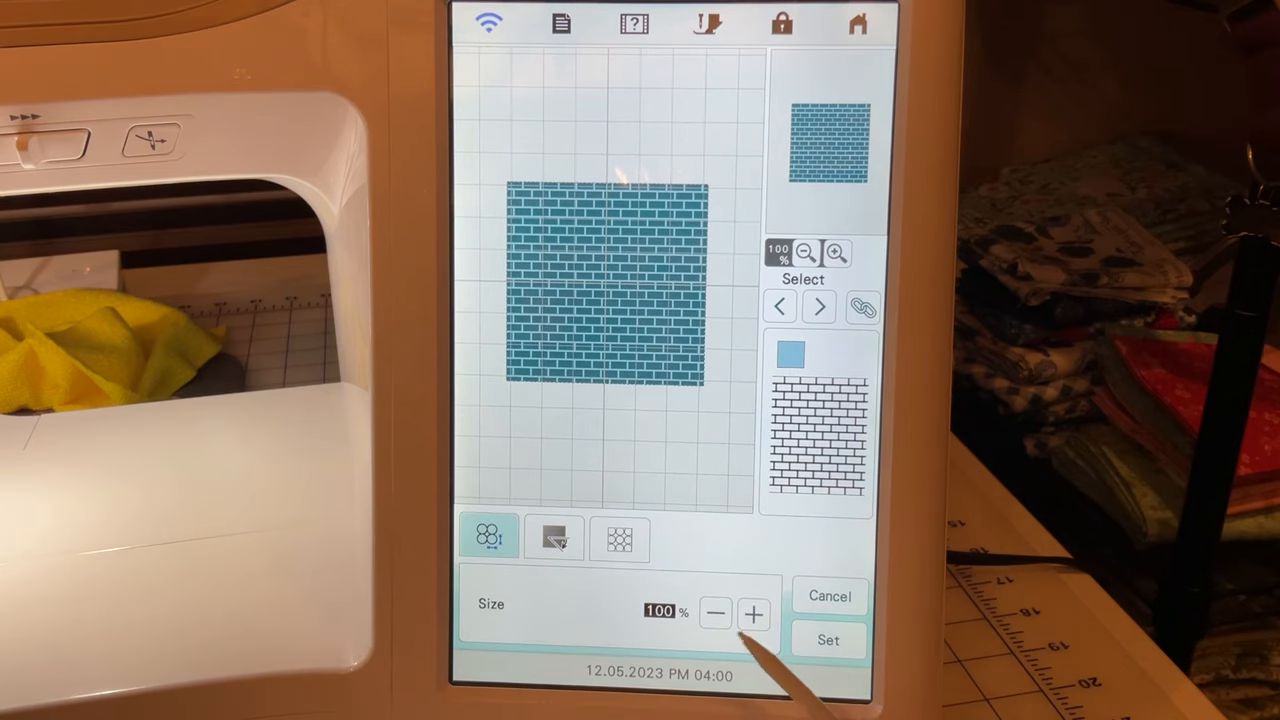
click(714, 612)
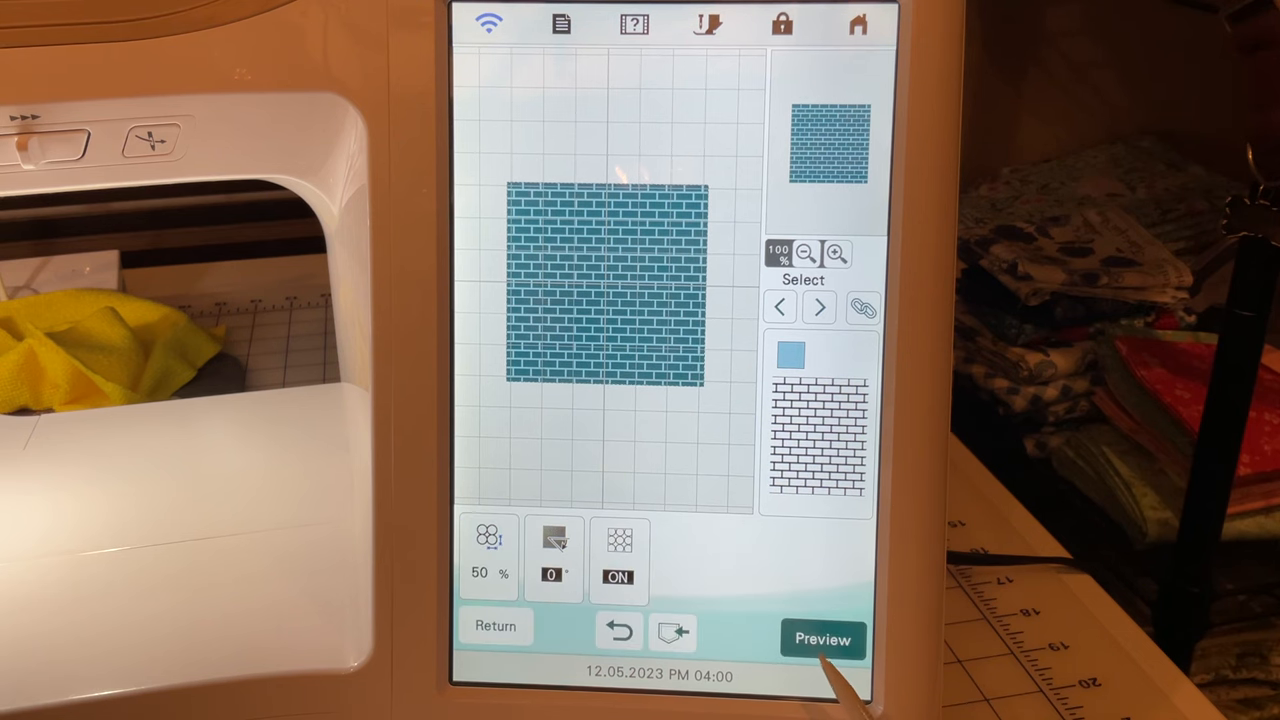
click(824, 640)
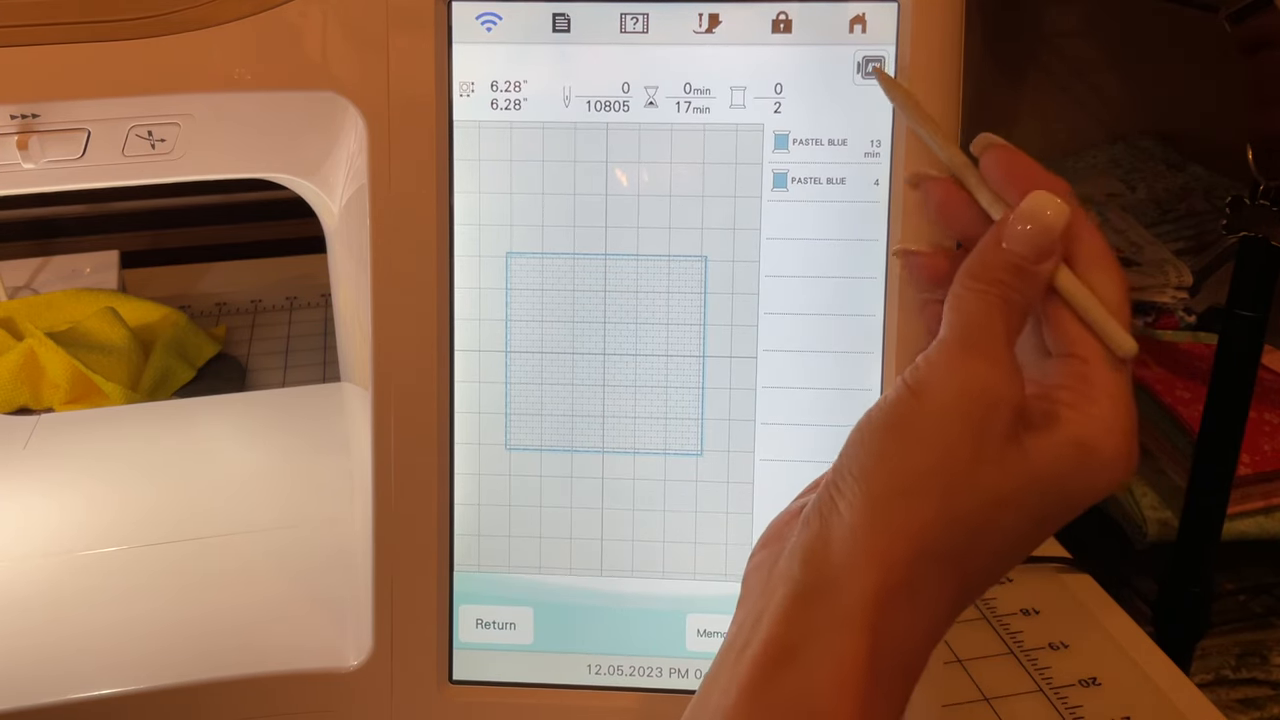
click(872, 66)
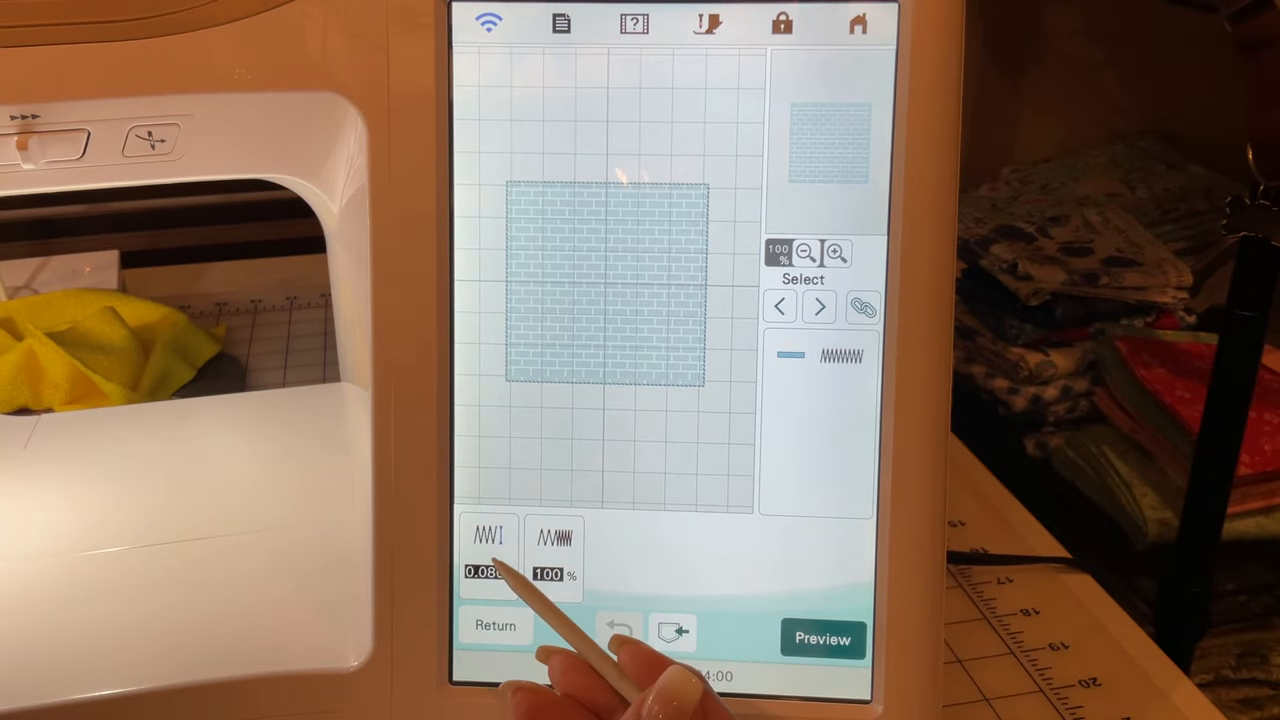
Increase the satin border's zigzag width and set the square into embroidery edit.
click(488, 558)
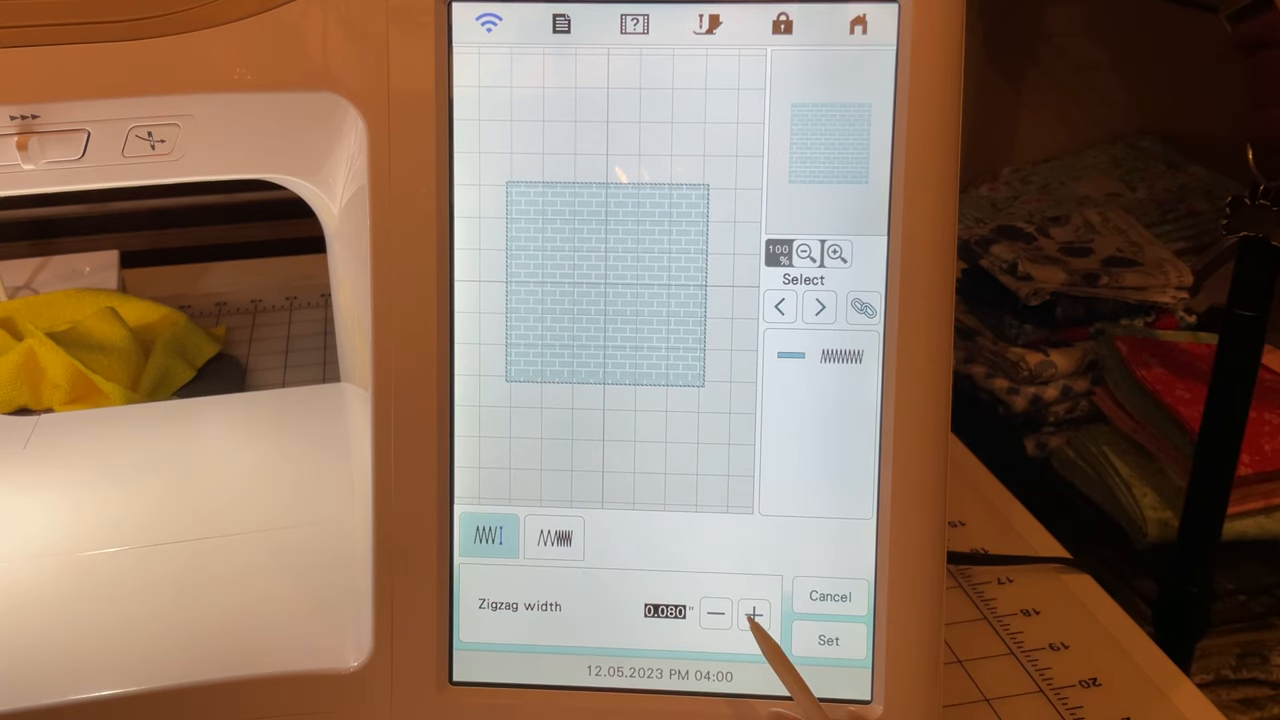
click(752, 614)
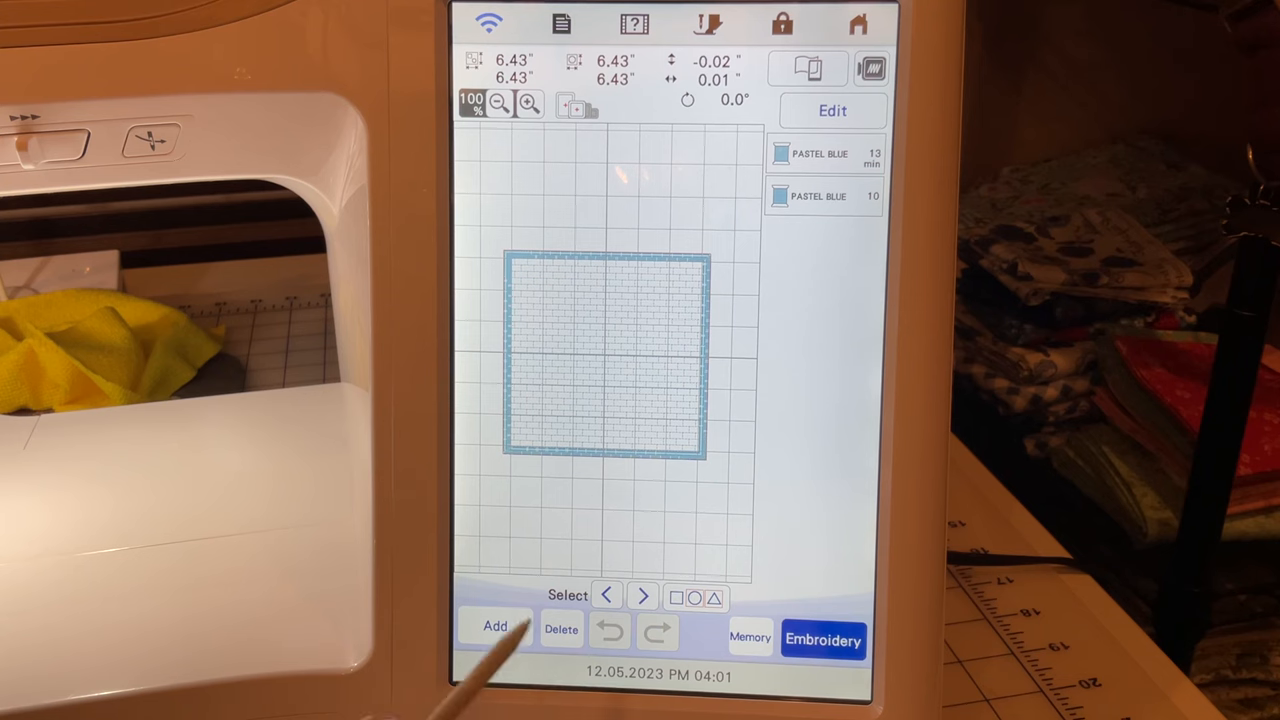
Add a new square shape with a green triple-stitch outline.
click(496, 624)
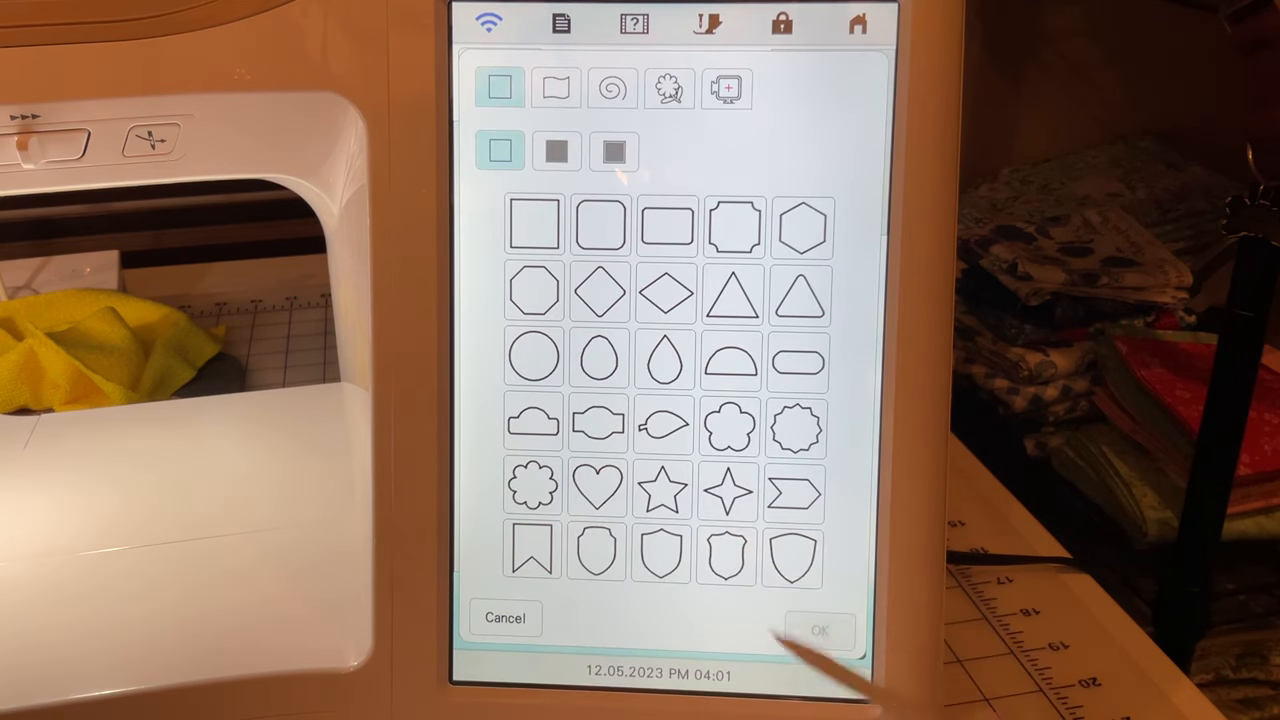
click(820, 630)
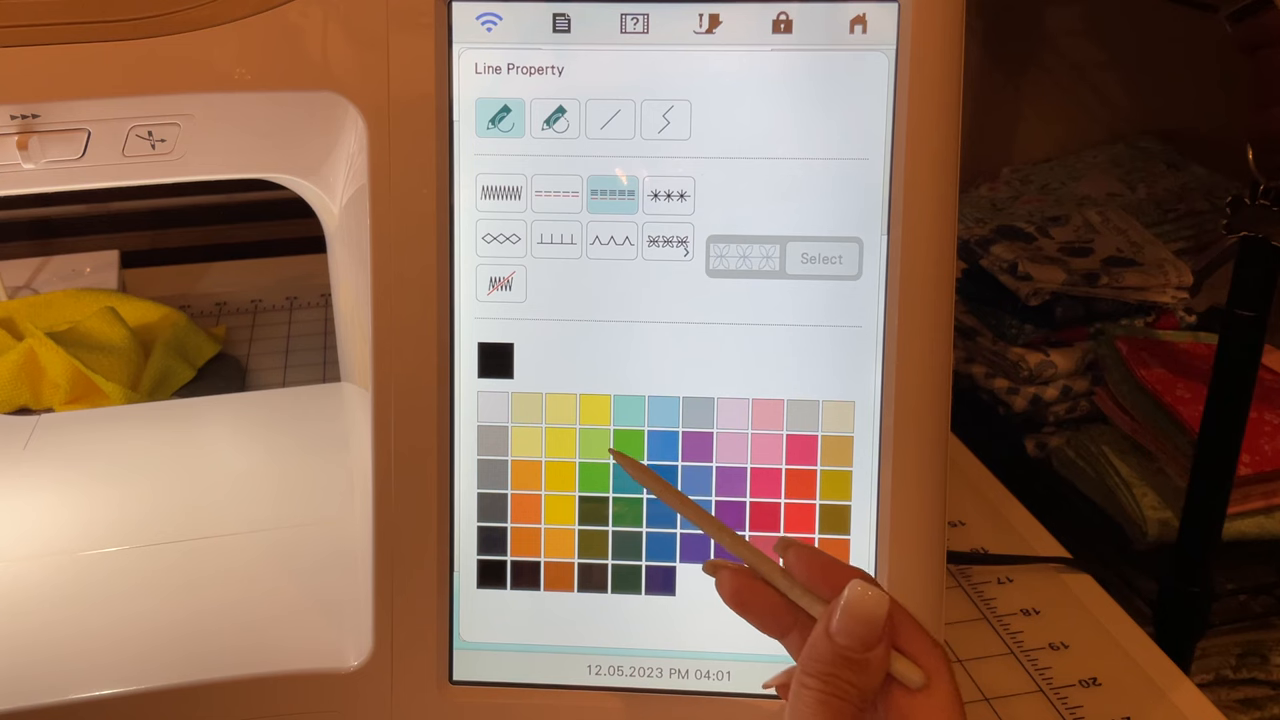
click(590, 450)
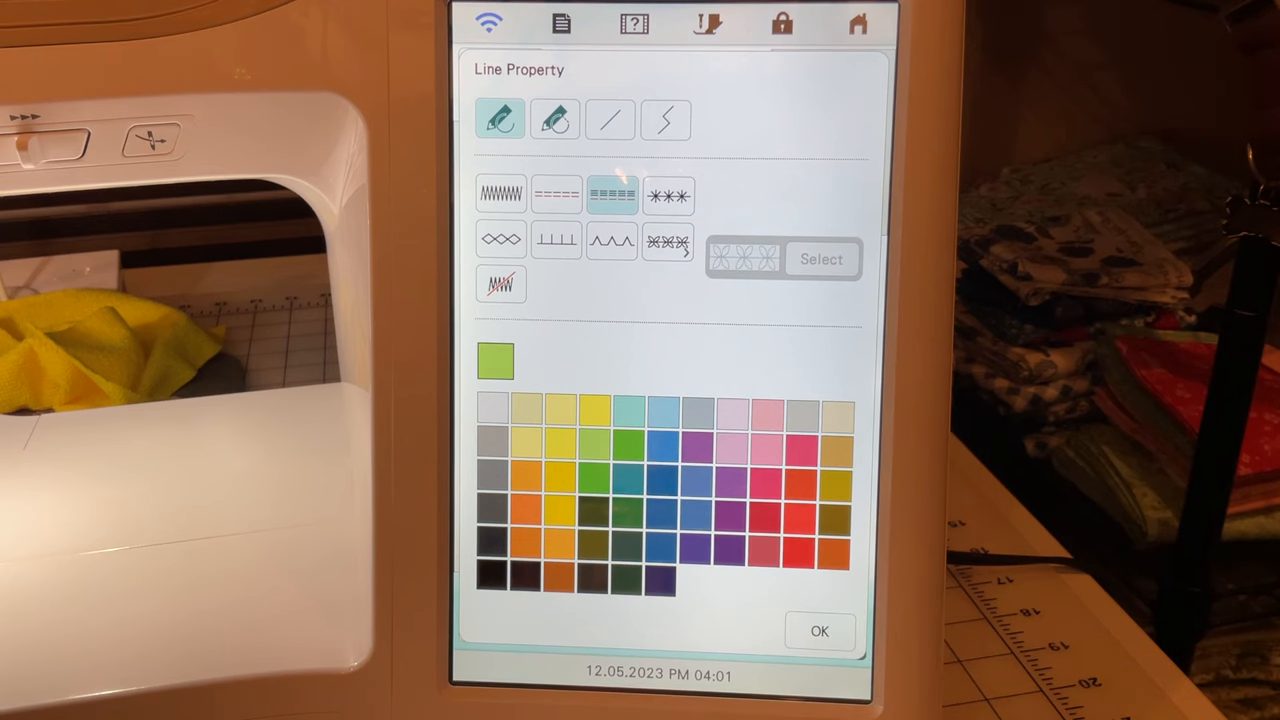
click(820, 632)
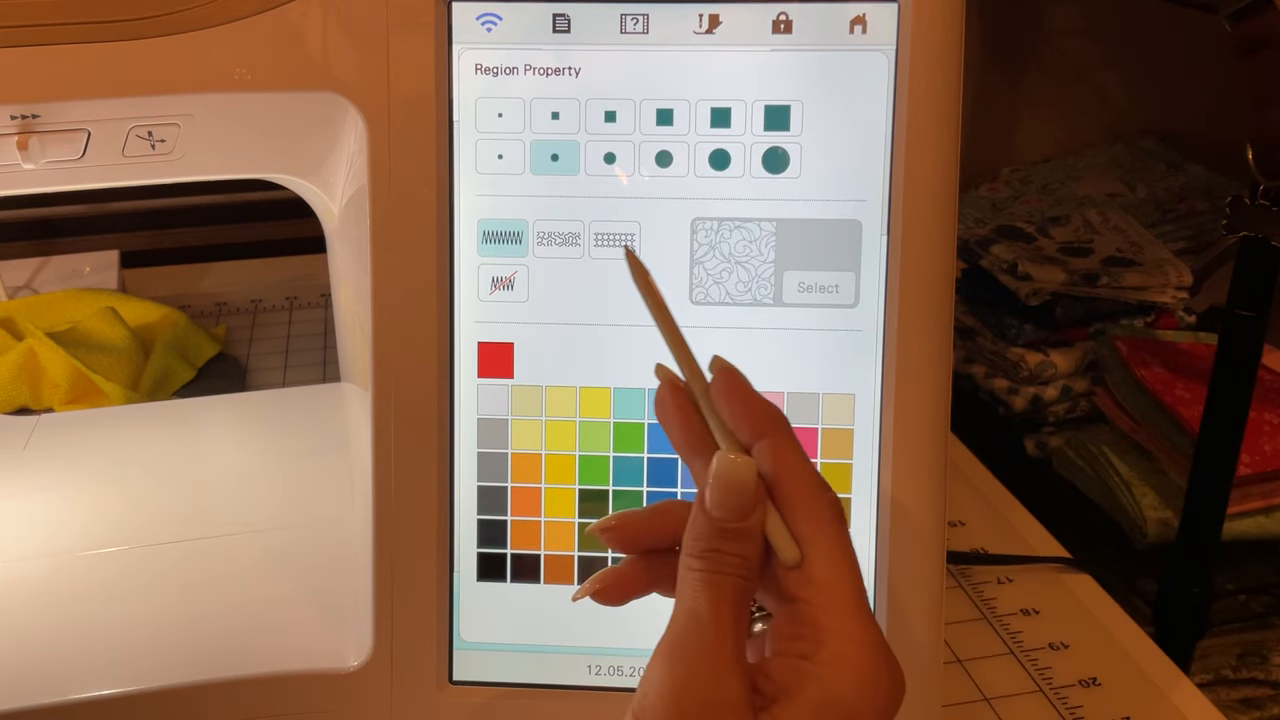
Give the green square a brick-pattern decorative fill and confirm it.
click(616, 238)
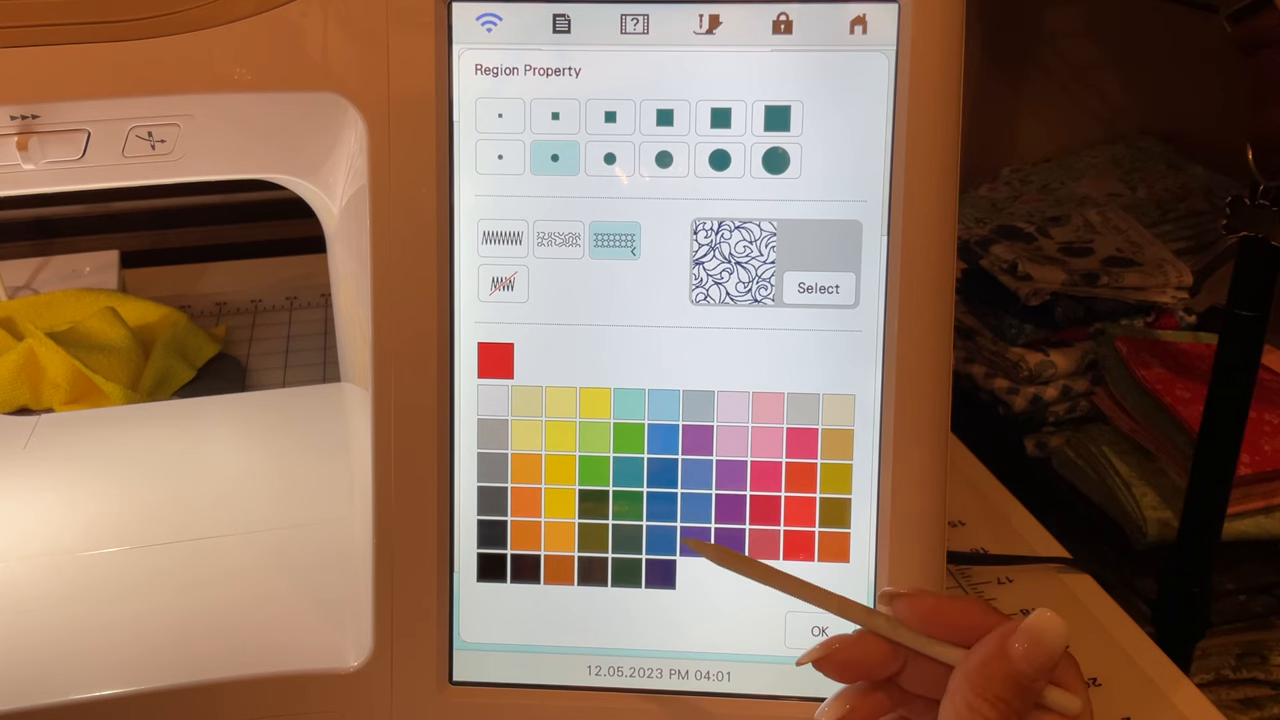
click(818, 288)
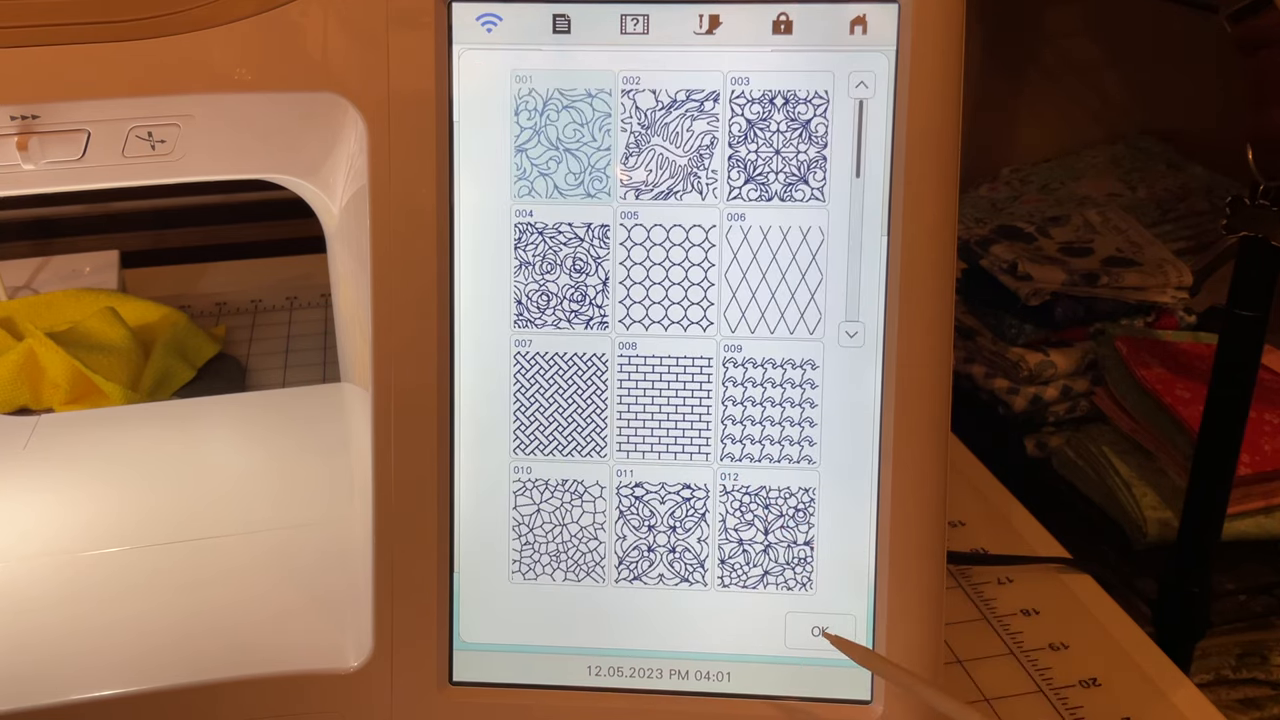
click(820, 632)
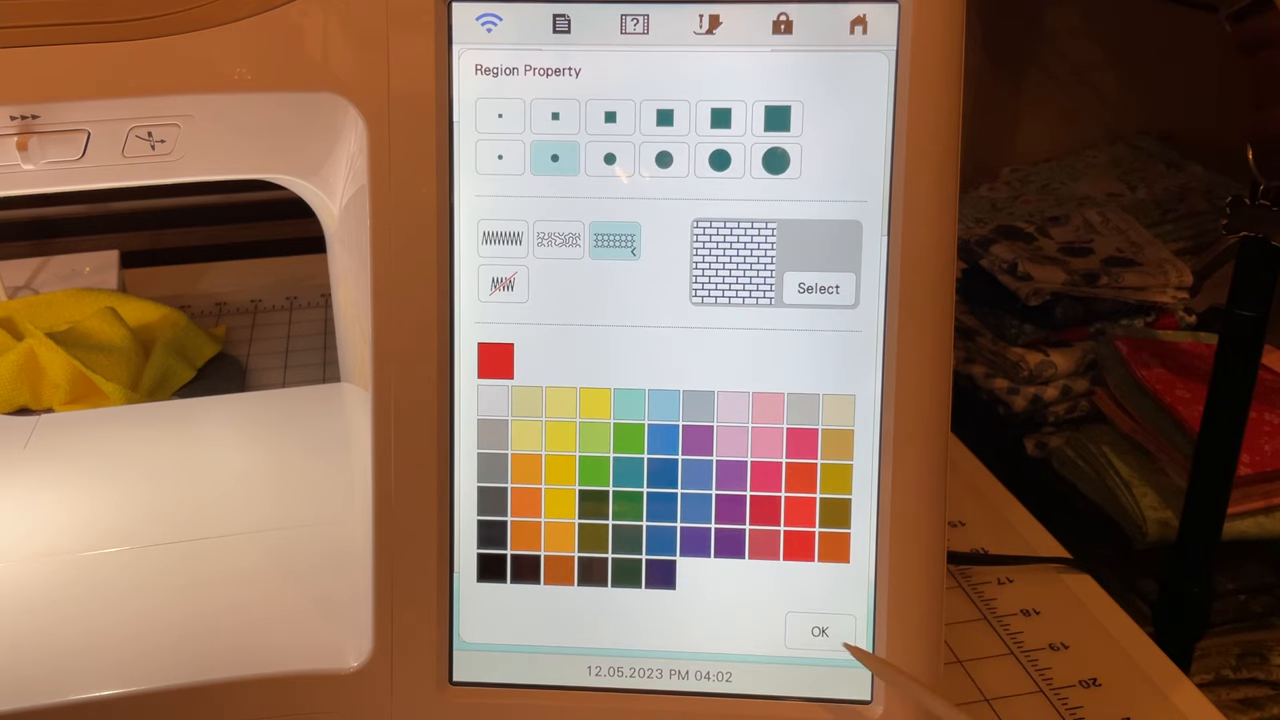
click(820, 632)
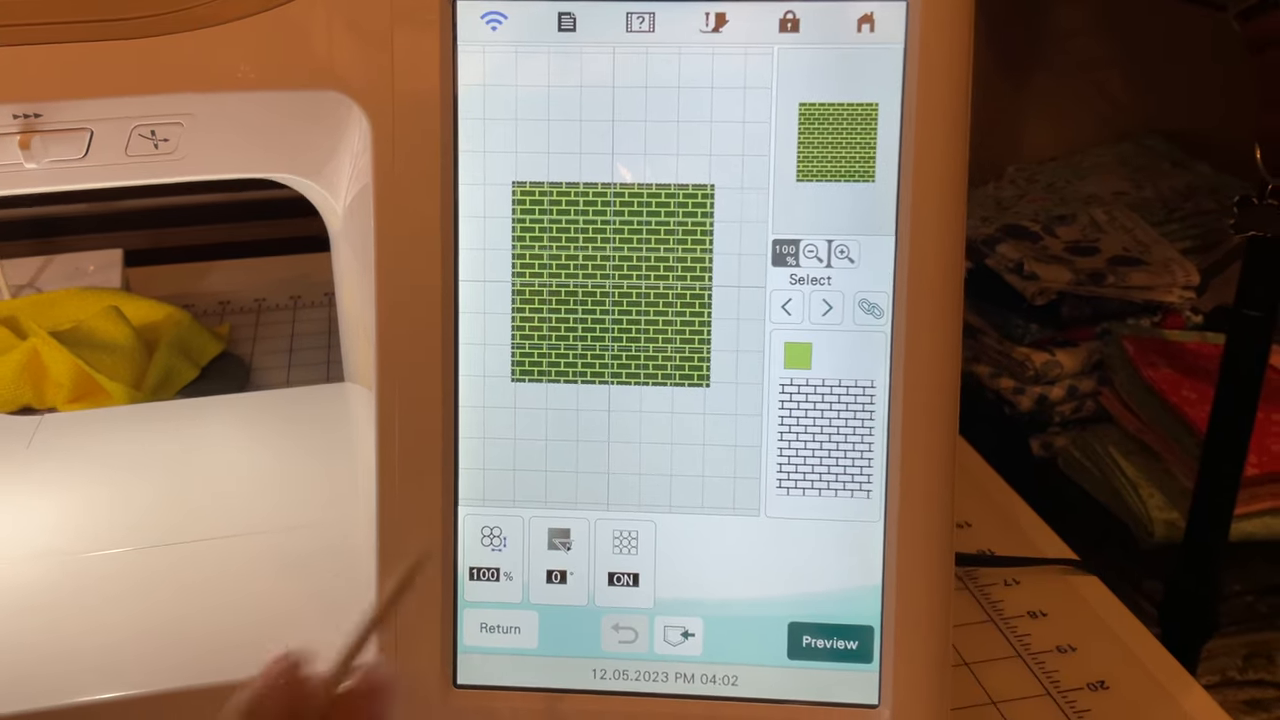
Shrink the green brick fill size and merge the green square into the layout.
click(492, 556)
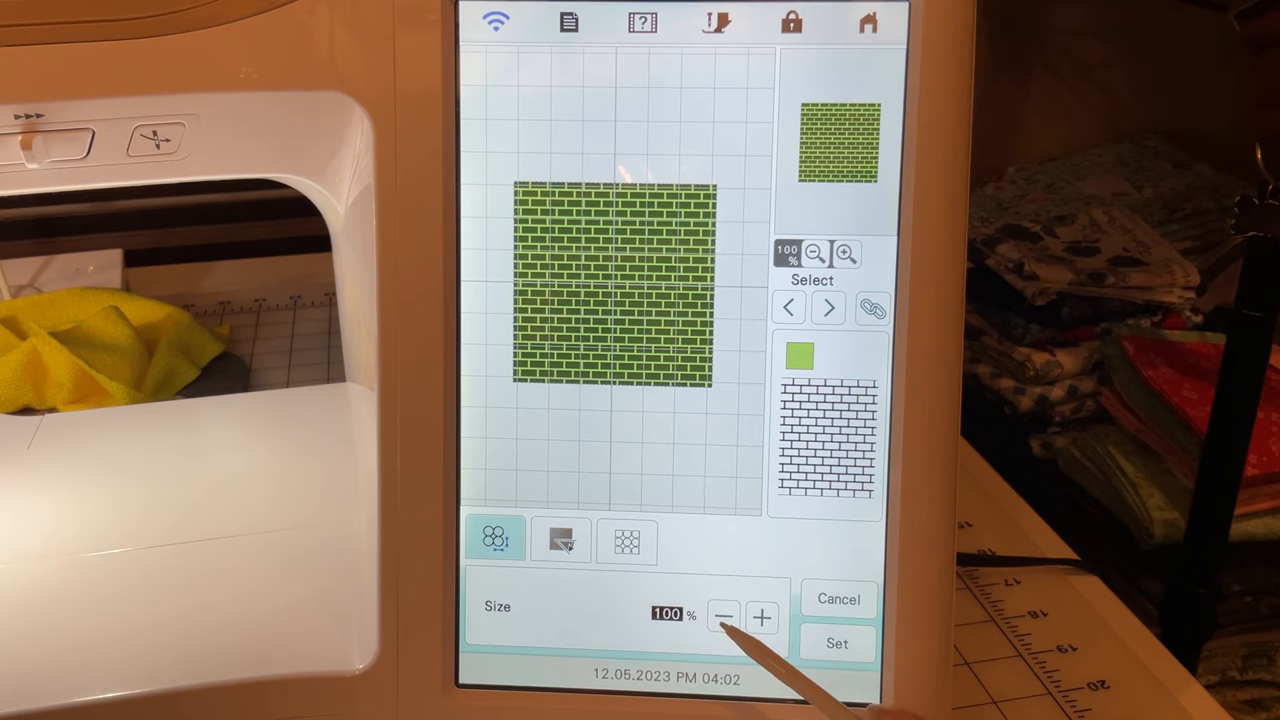
click(724, 616)
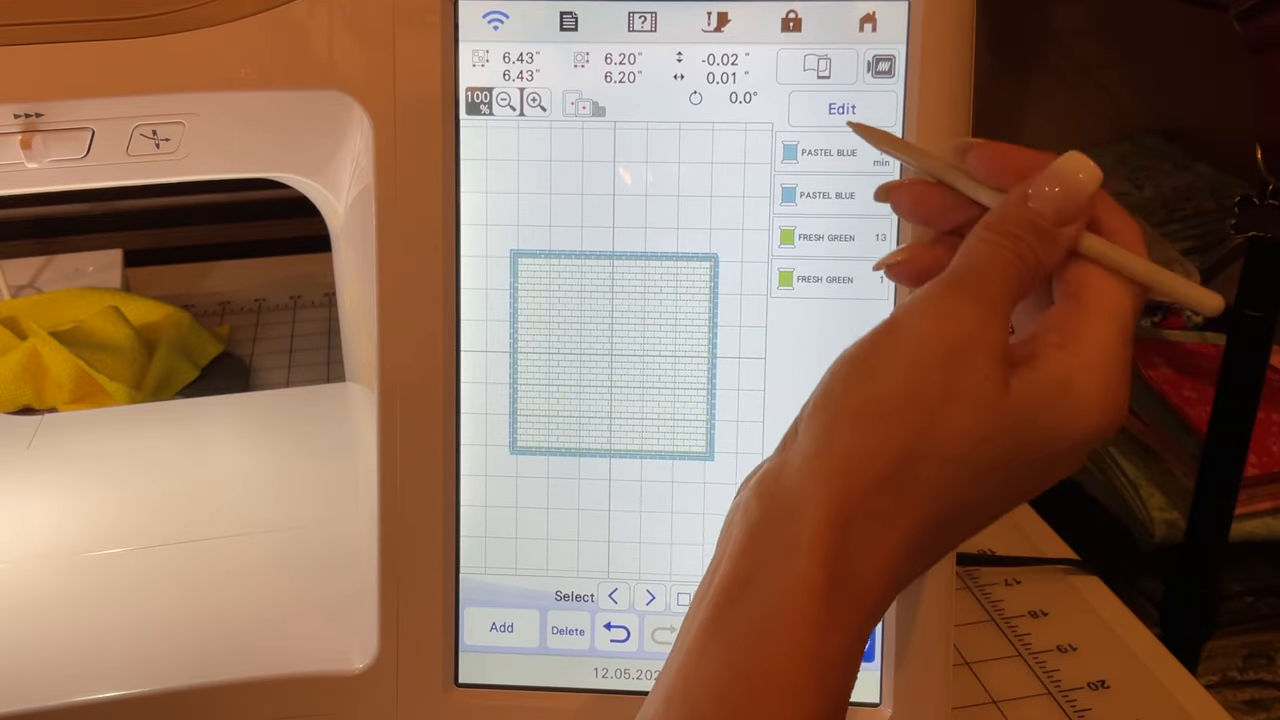
Rotate the combined design to 270° and show its full-screen preview.
click(842, 108)
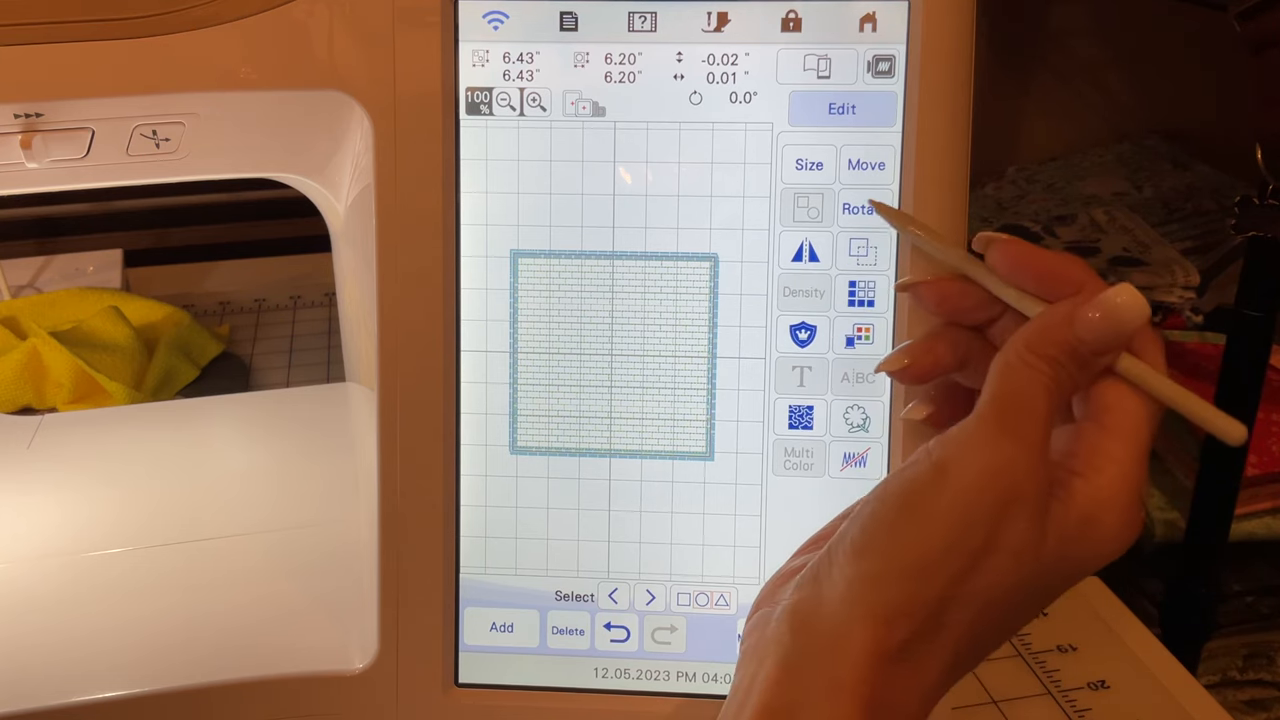
click(856, 208)
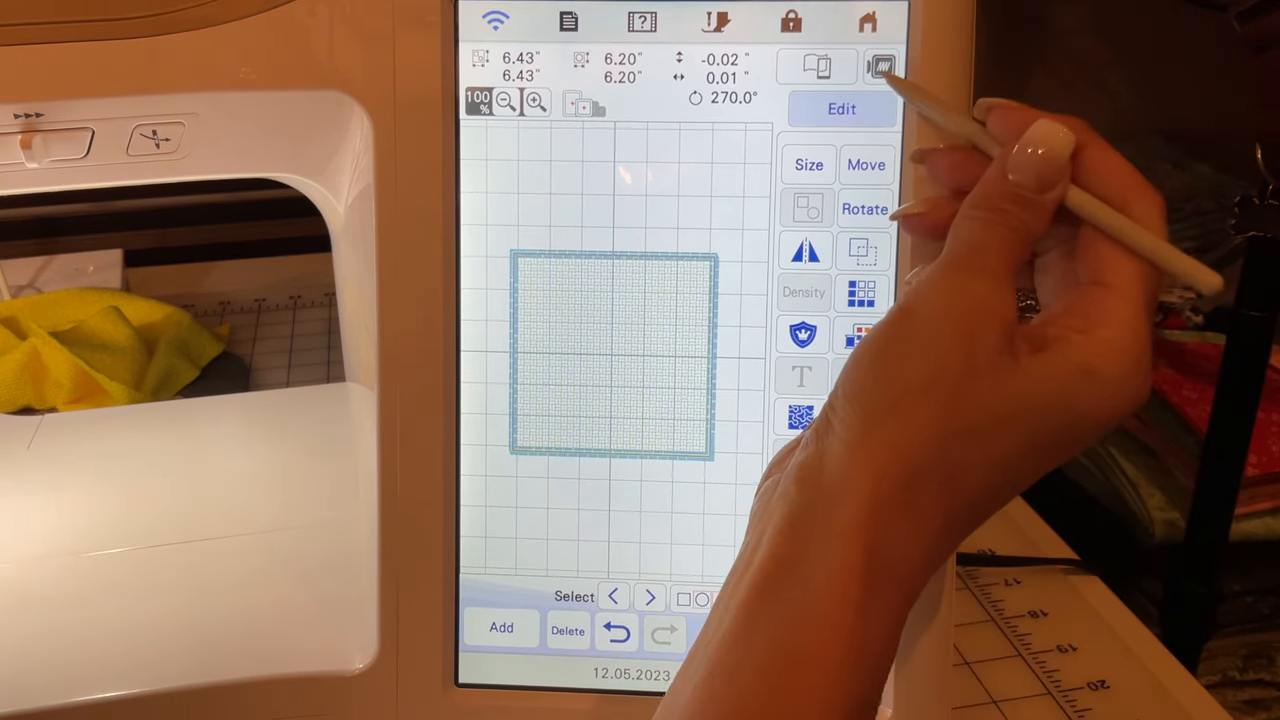
click(880, 66)
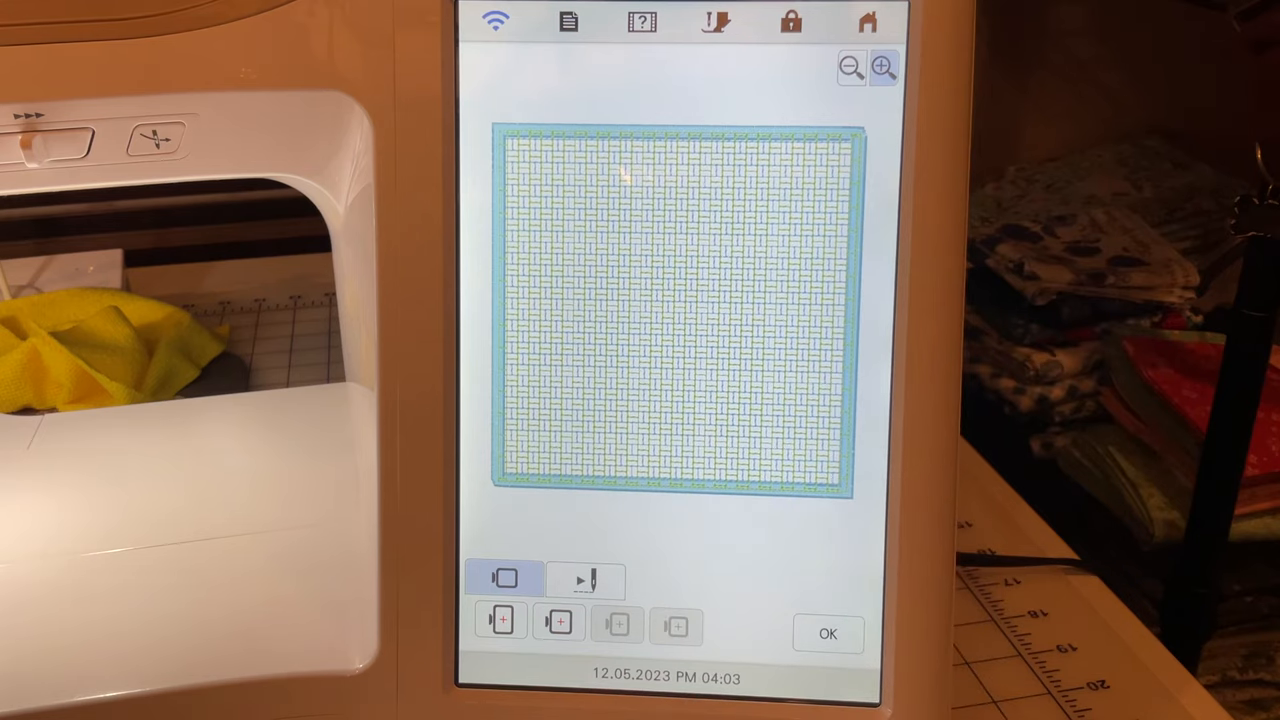